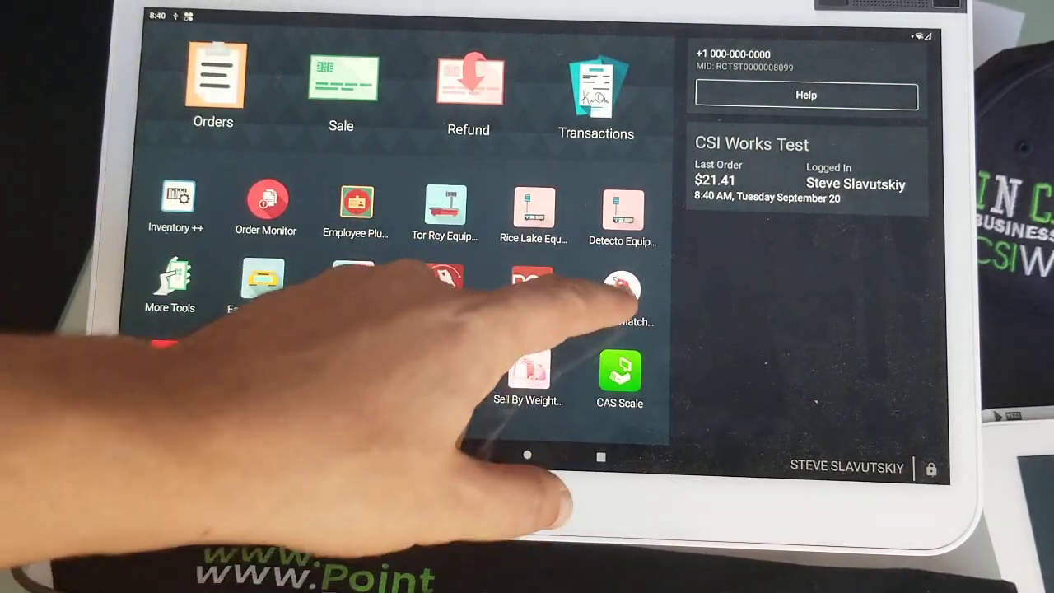
Turn discount stacking off in the Mix or Match stacking settings
click(620, 288)
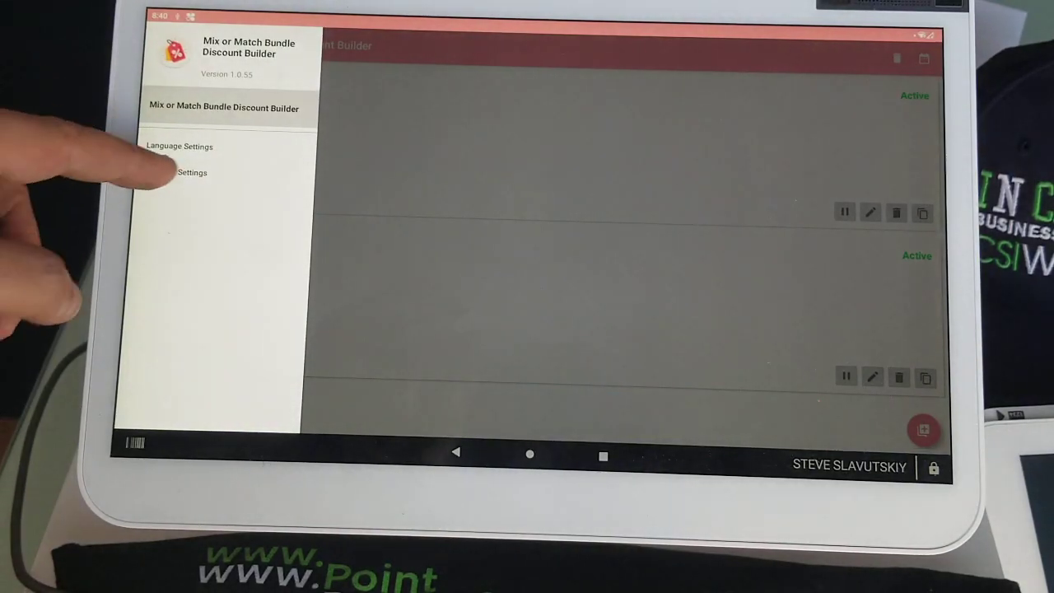
click(191, 172)
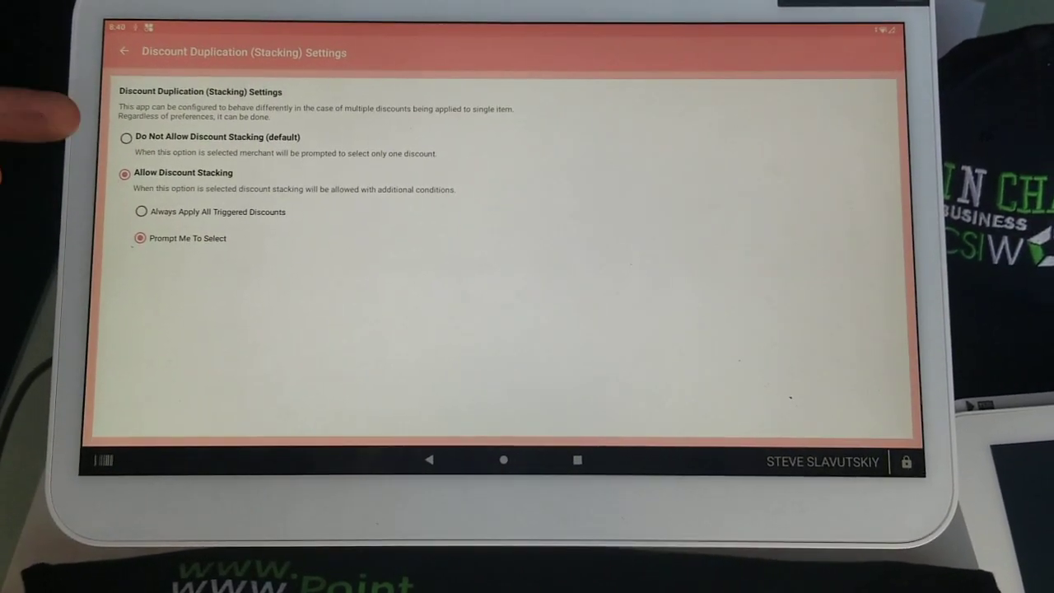
click(125, 138)
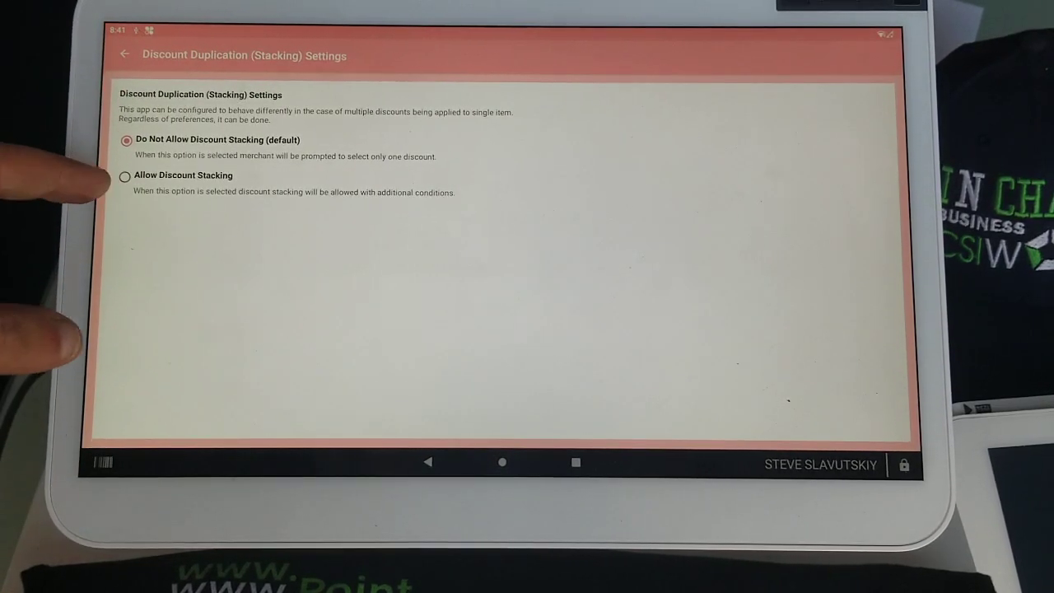
Re-enable Allow Discount Stacking and switch from Apply All to Prompt Me To Select
click(125, 175)
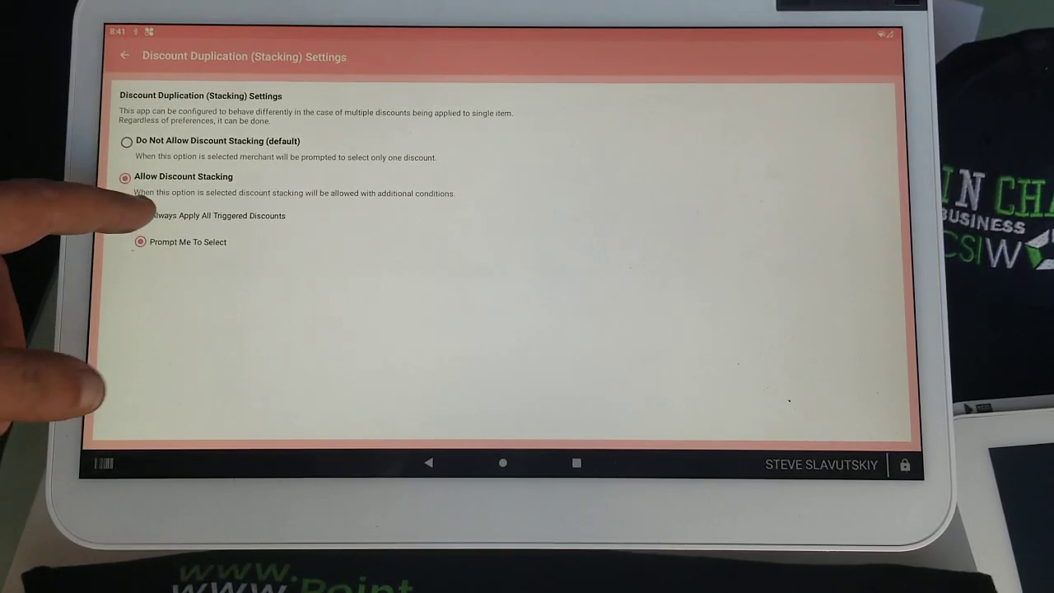
click(140, 214)
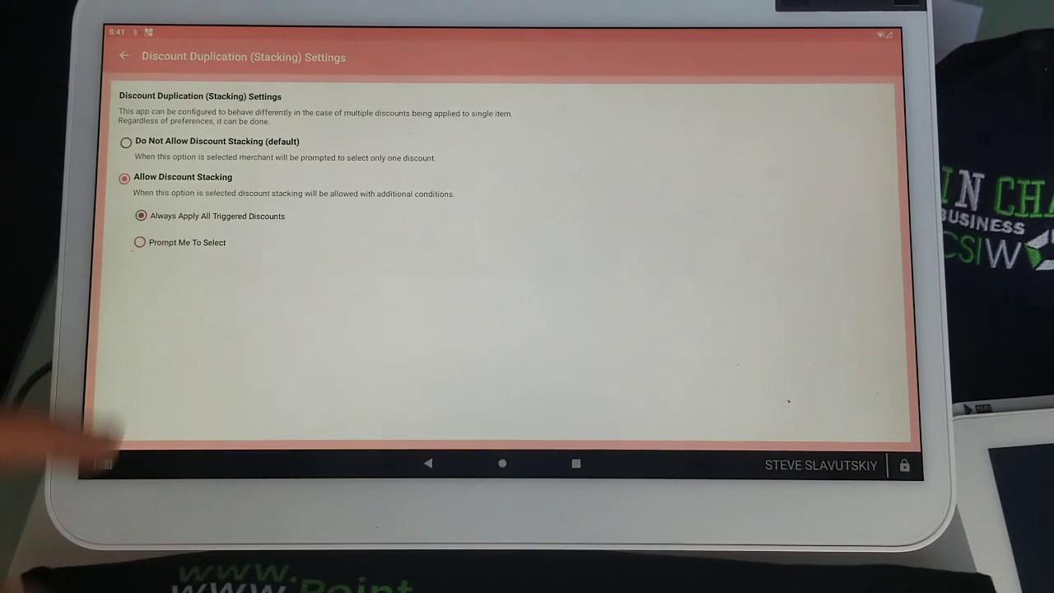
click(140, 240)
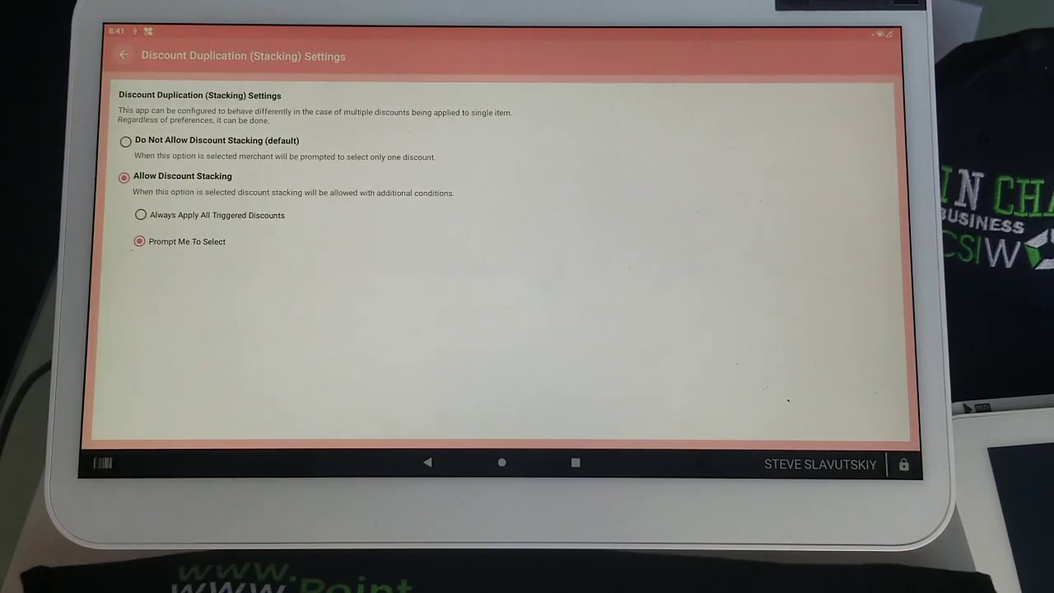
Edit the test b discount to trigger on all items after the first and continue
click(124, 56)
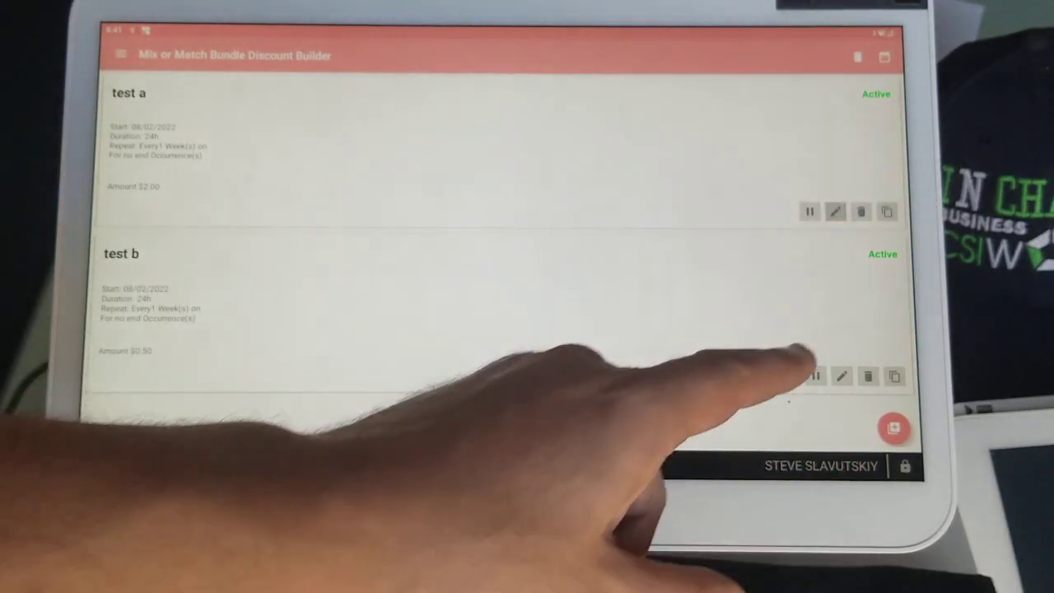
click(835, 211)
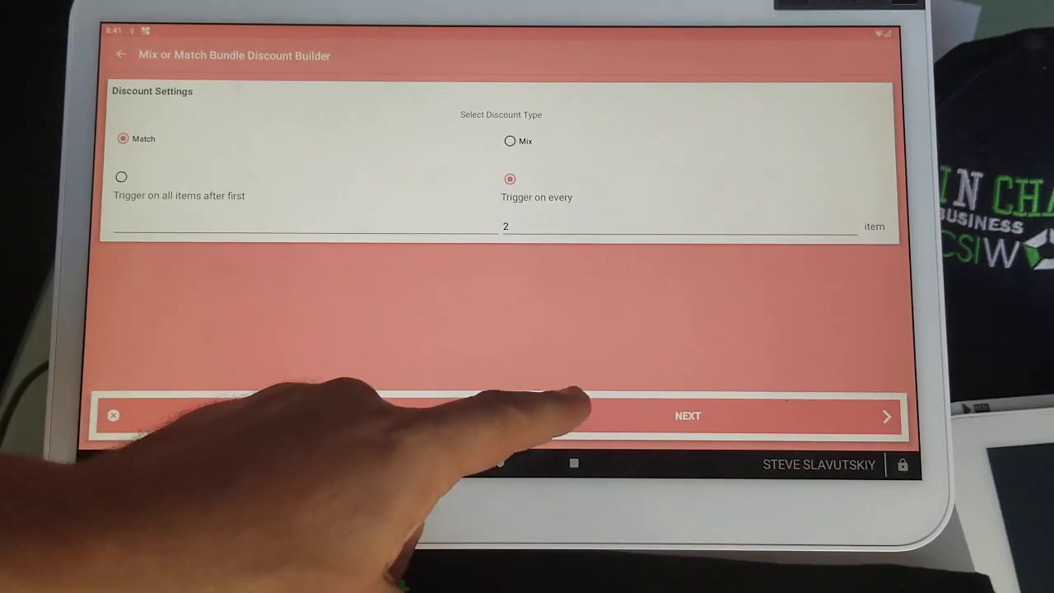
click(689, 415)
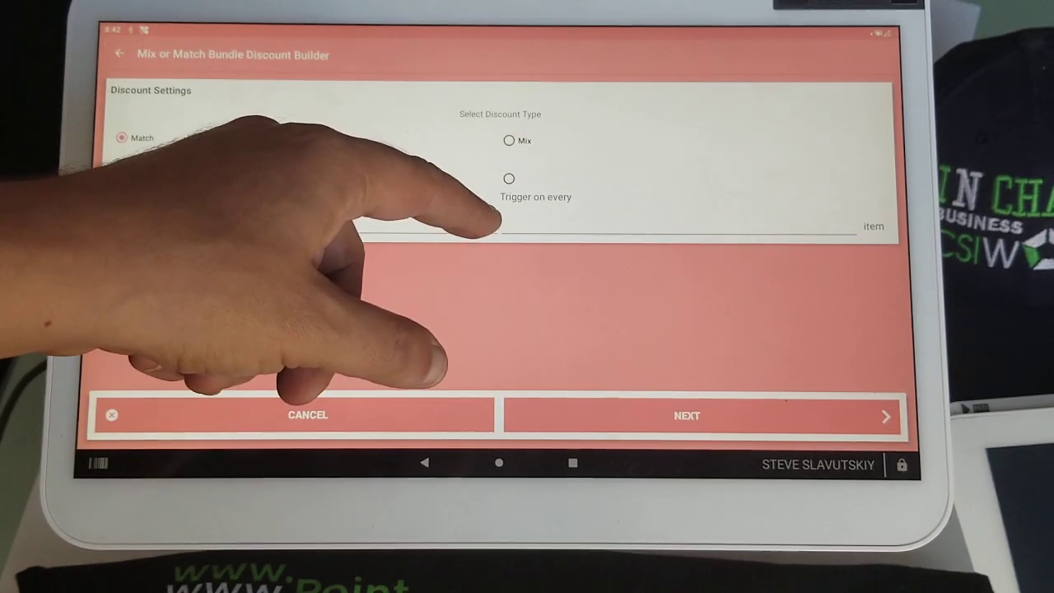
click(118, 176)
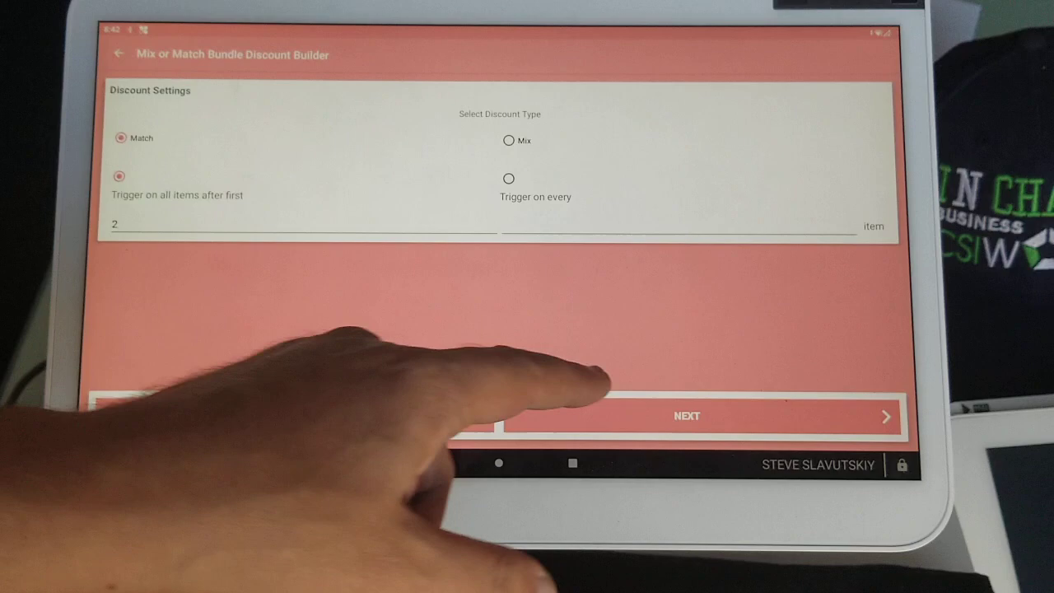
click(685, 416)
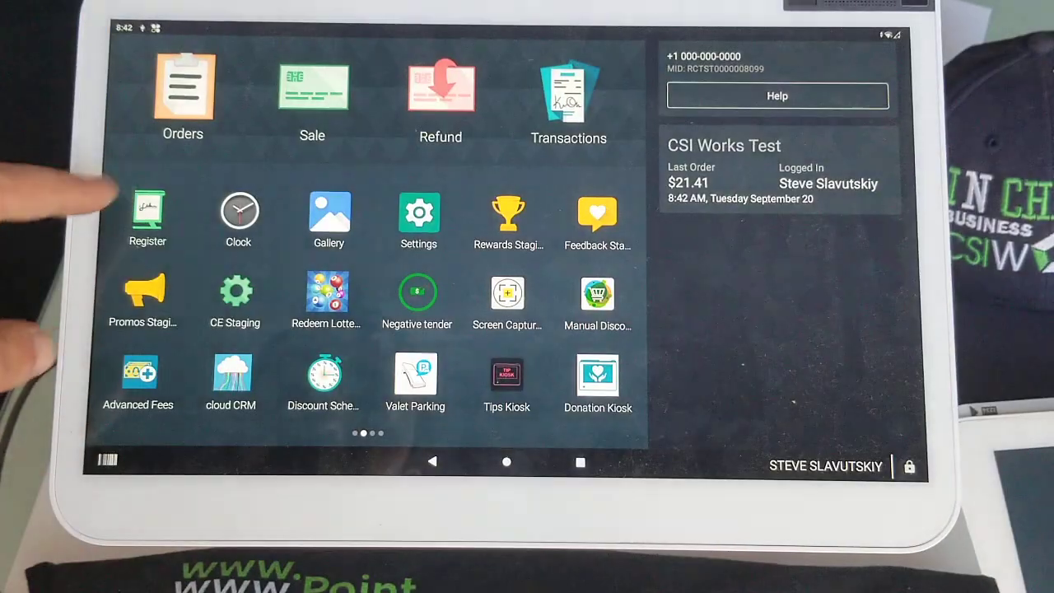
Ring up a Strawberry ice cream from Dessert so test a and test b discounts apply
click(147, 213)
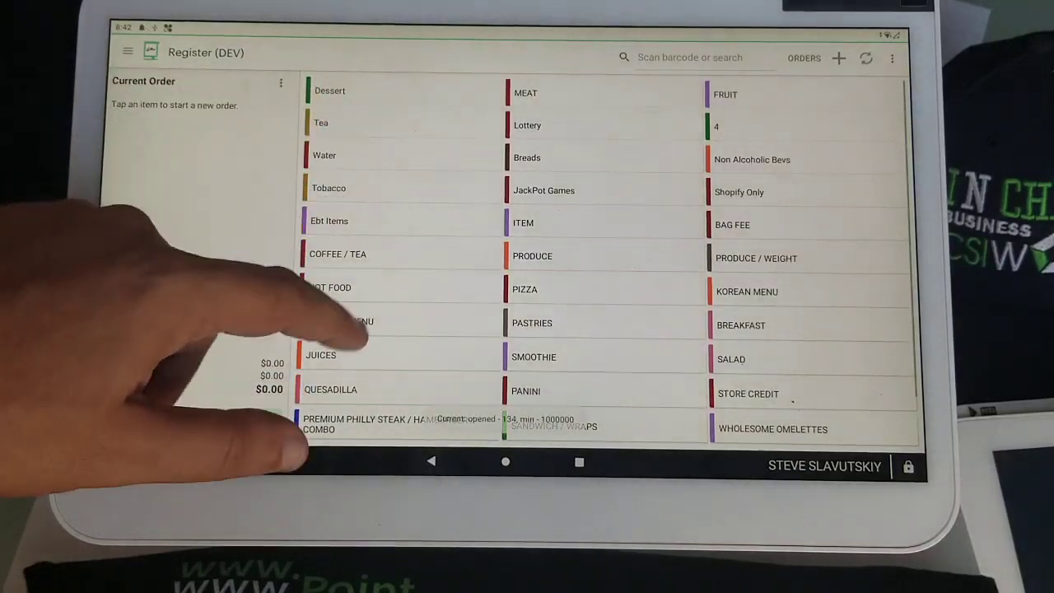
click(330, 91)
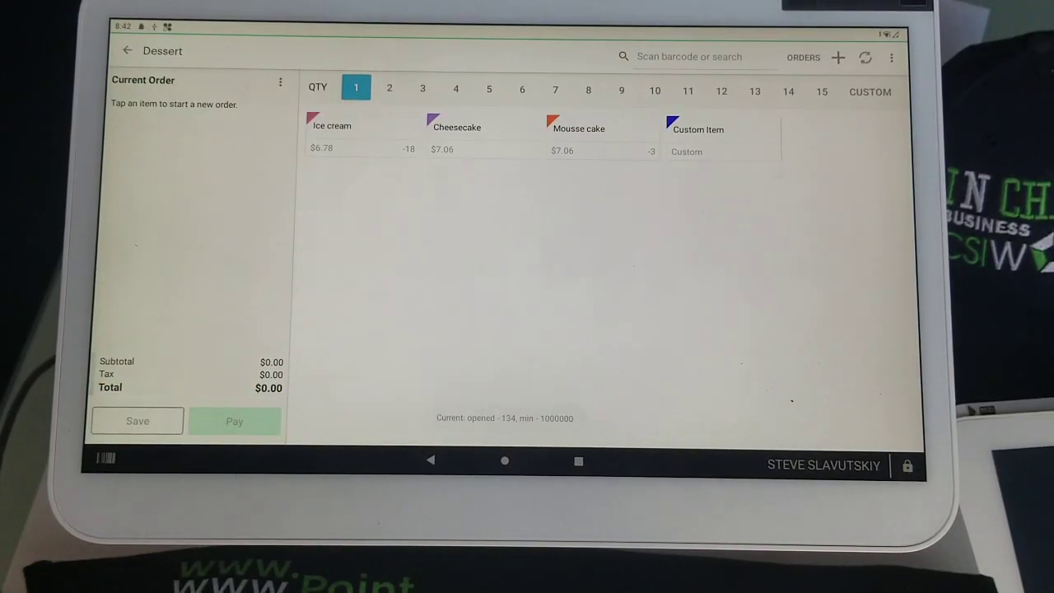
click(331, 135)
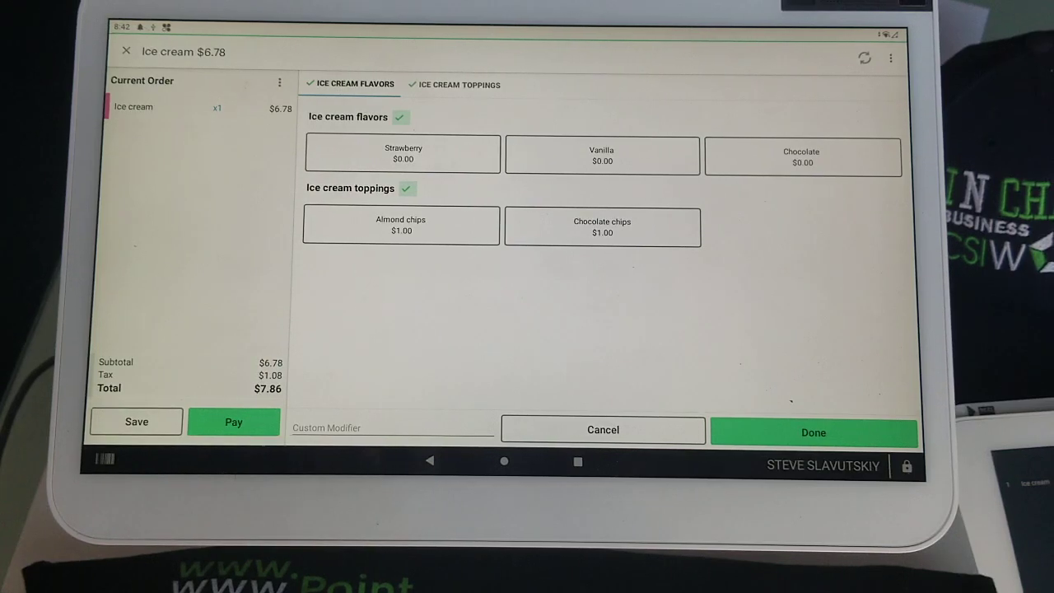
click(402, 155)
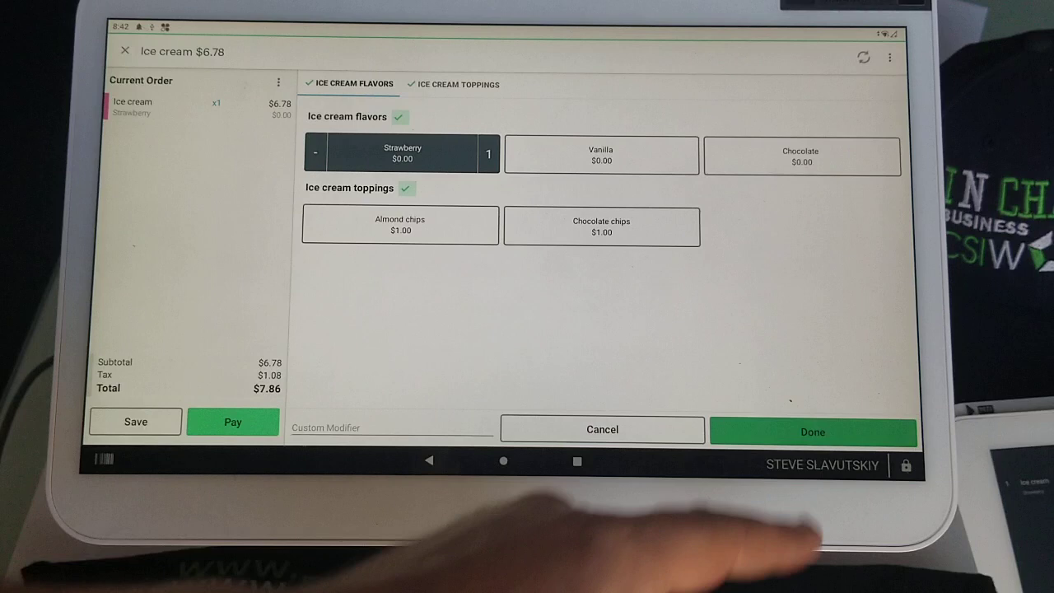
click(812, 431)
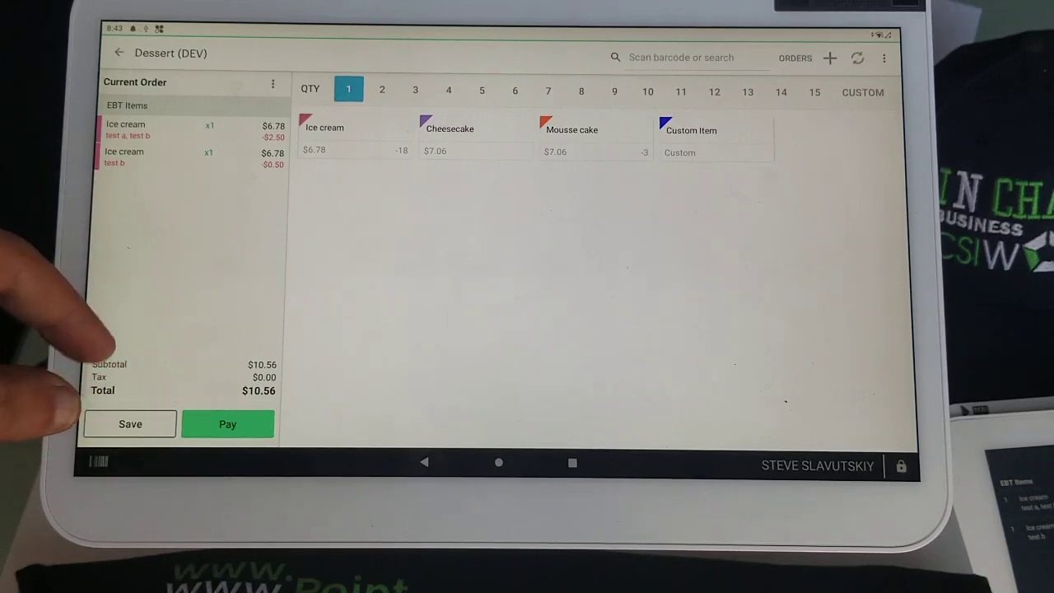
Add a third ice cream choosing a discount, then save the $16.84 order to clear the register
click(148, 156)
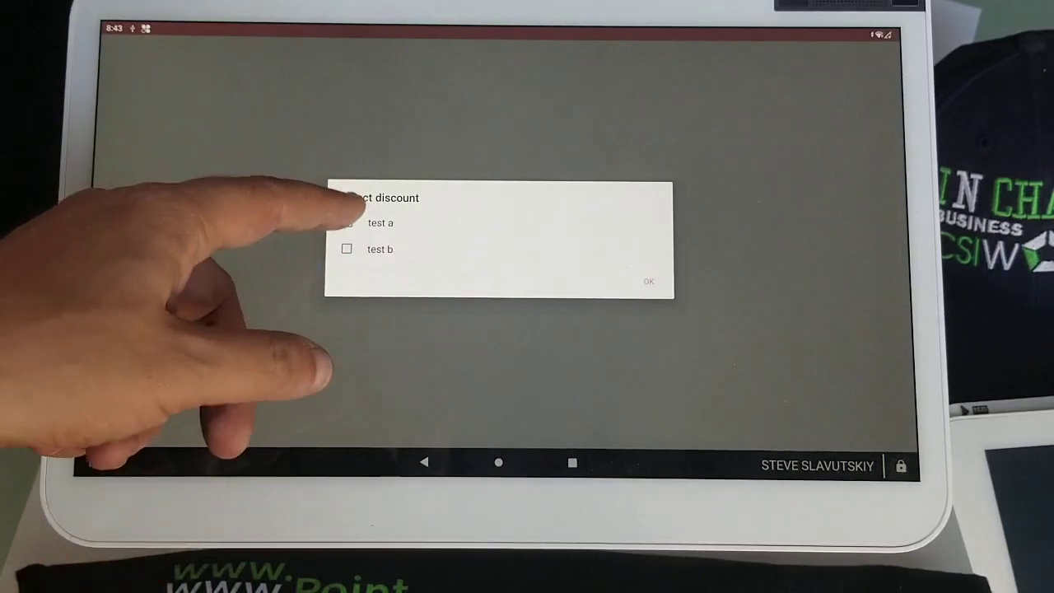
click(649, 280)
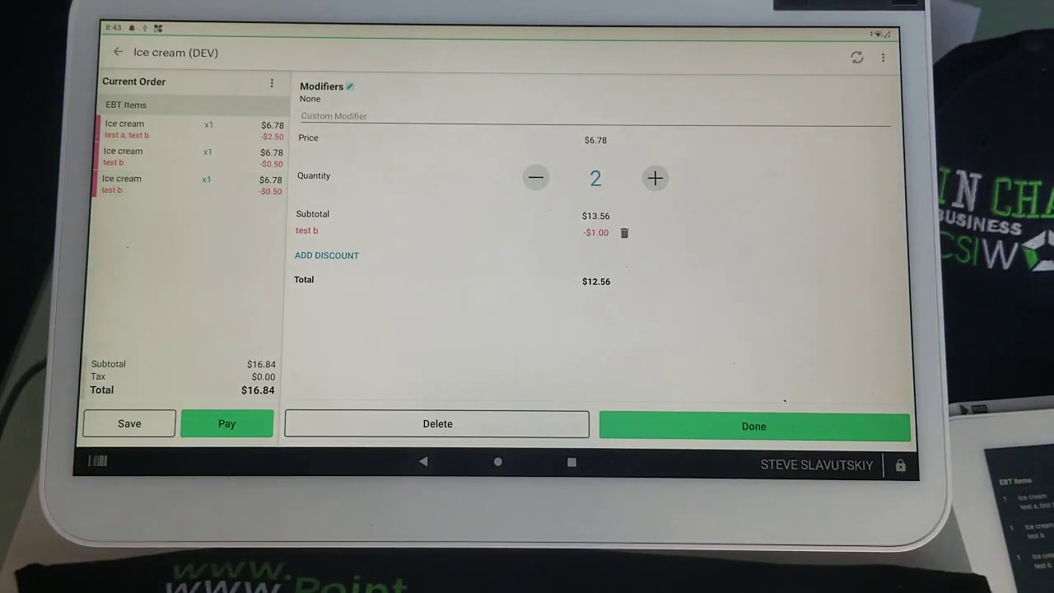
click(753, 425)
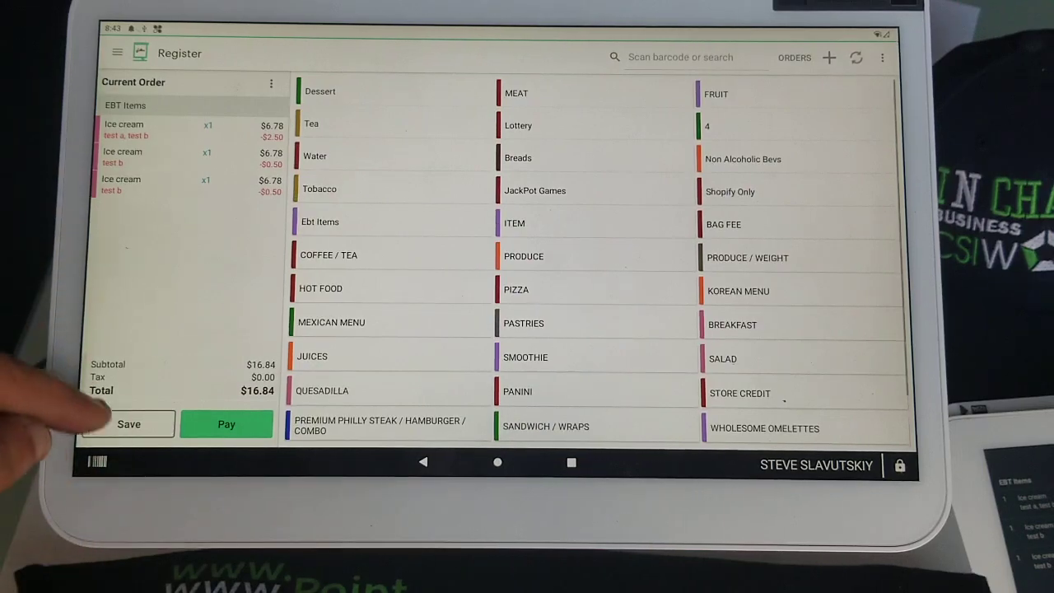
click(129, 423)
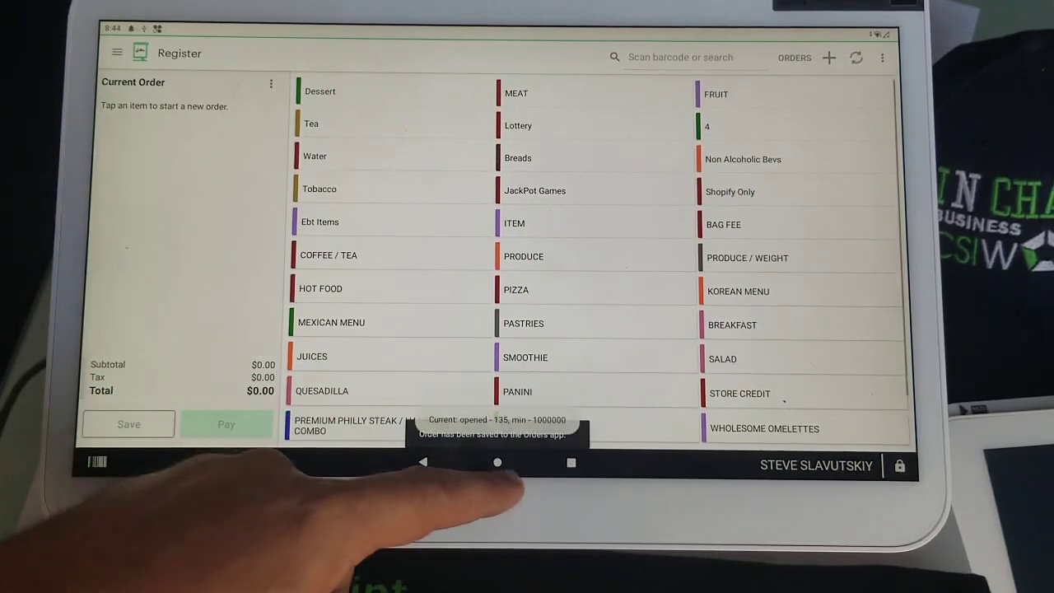
Confirm Prompt Me To Select in Mix or Match stacking settings, then return to the register
click(497, 461)
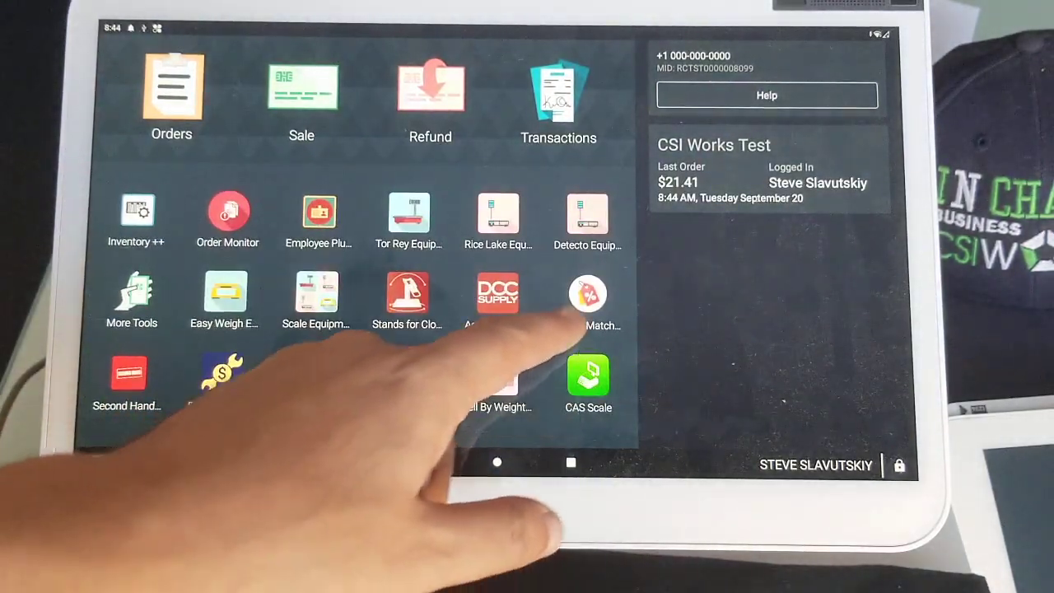
click(588, 294)
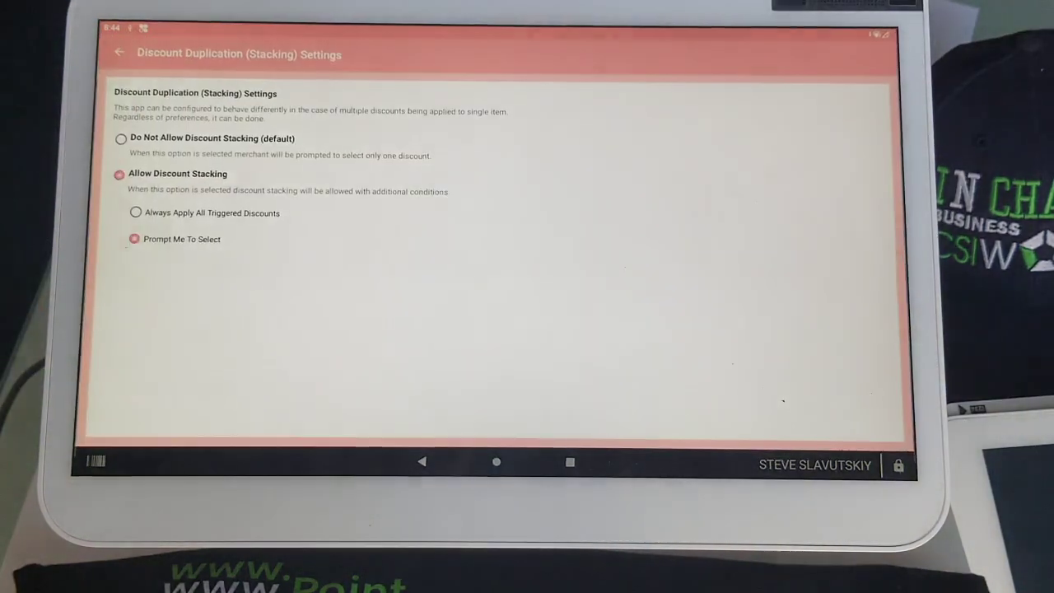
click(135, 213)
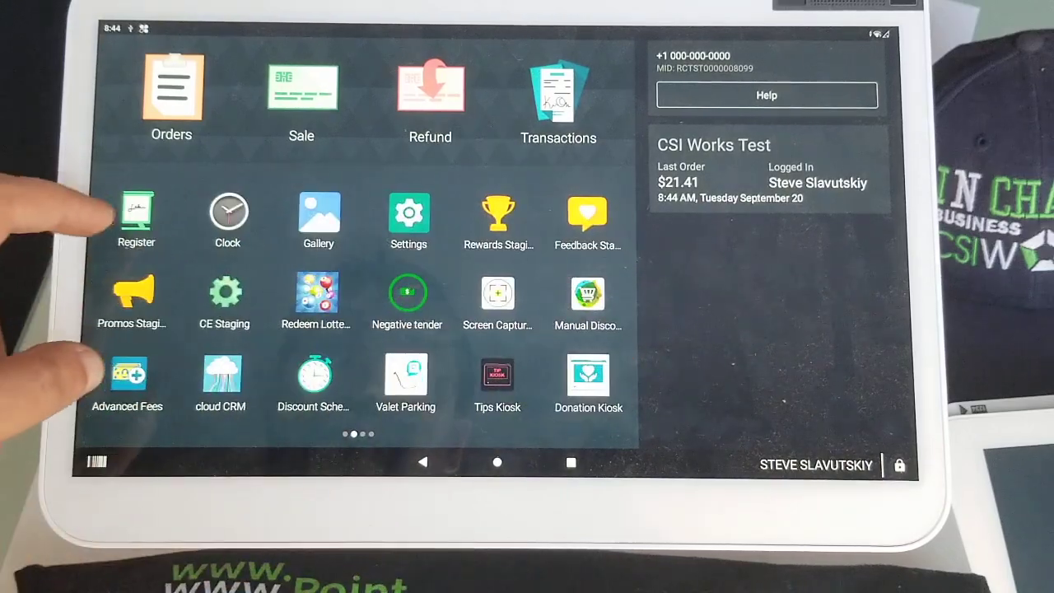
click(135, 211)
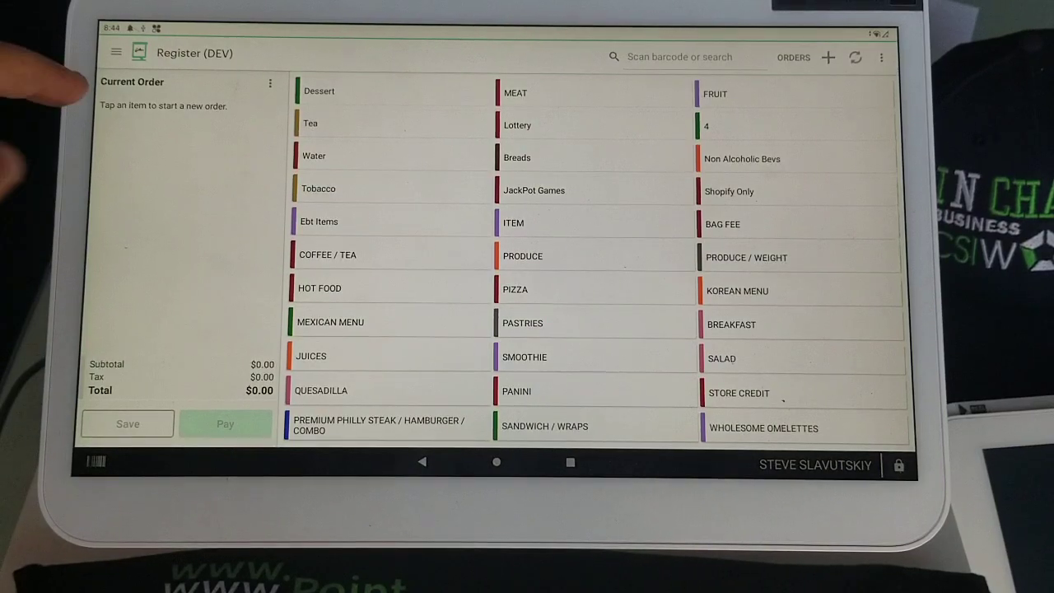
Add strawberry ice creams showing test a and test b discounts, then go to the home screen
click(320, 91)
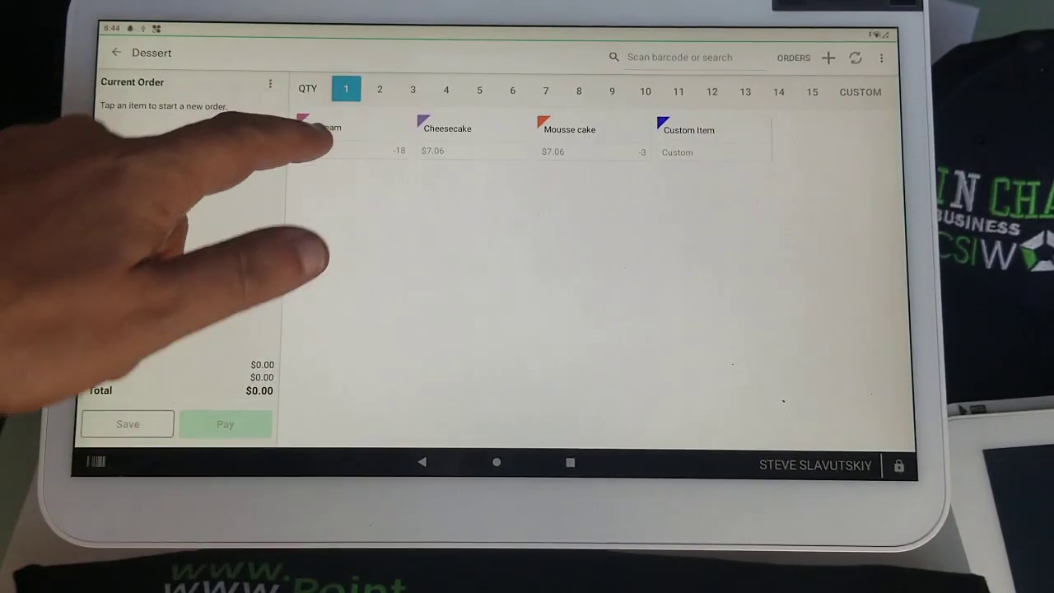
click(320, 132)
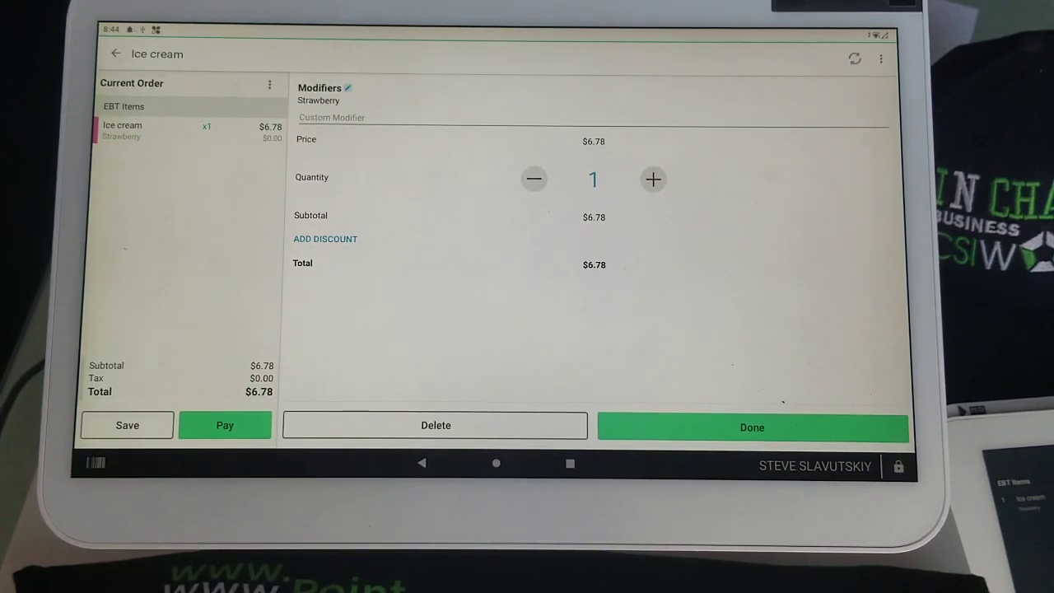
click(751, 427)
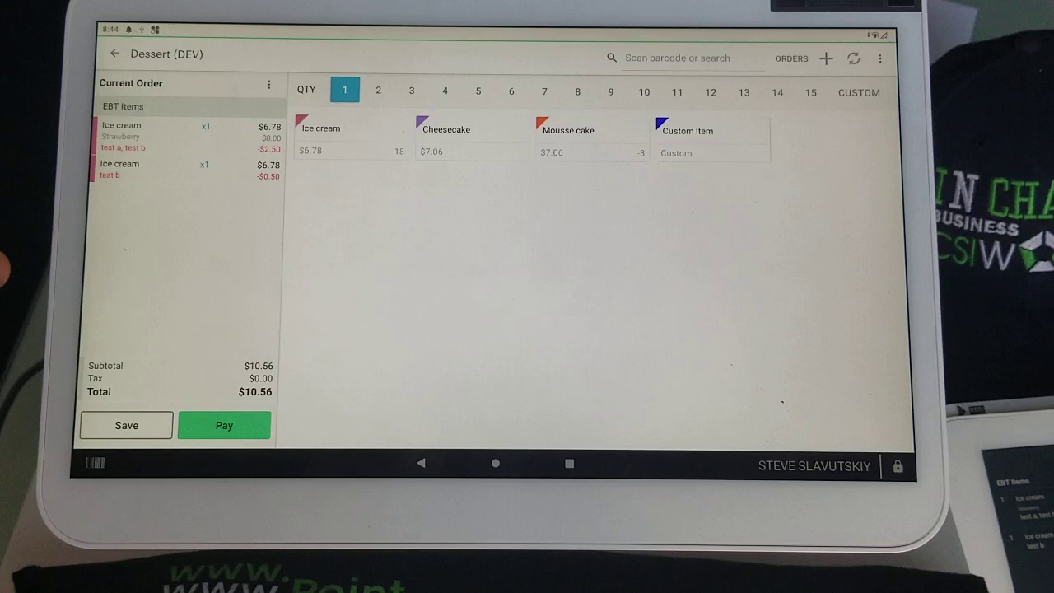
click(119, 168)
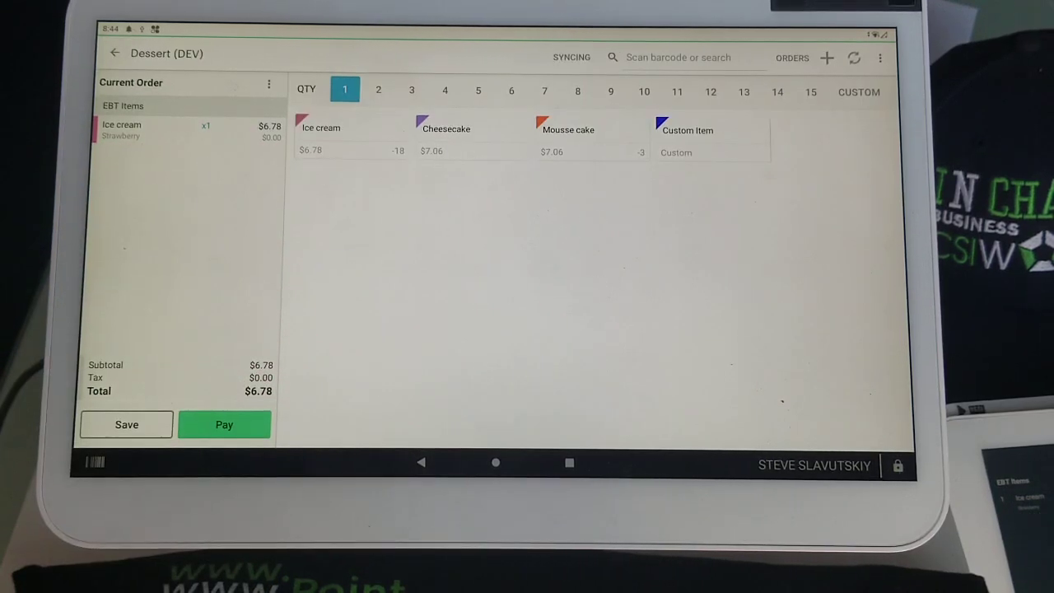
click(446, 135)
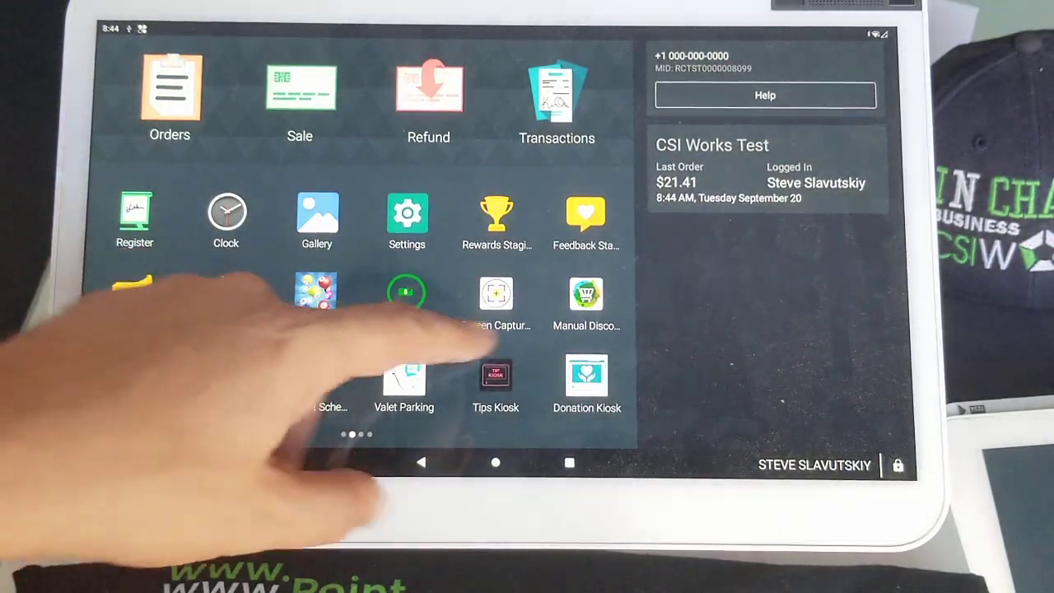
Review the Mix or Match stacking settings before returning to the register order
click(586, 293)
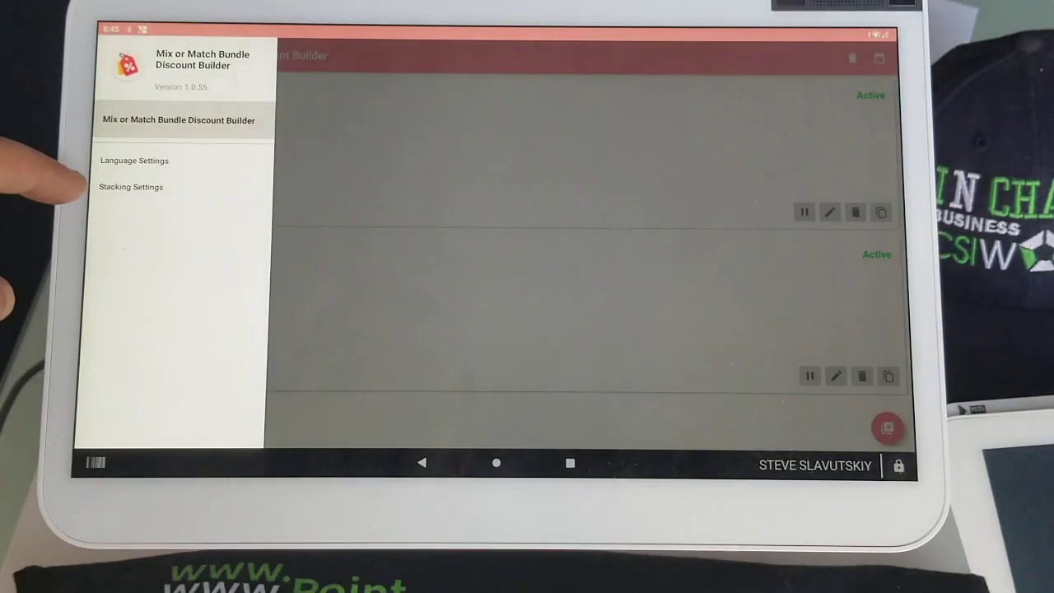
click(131, 186)
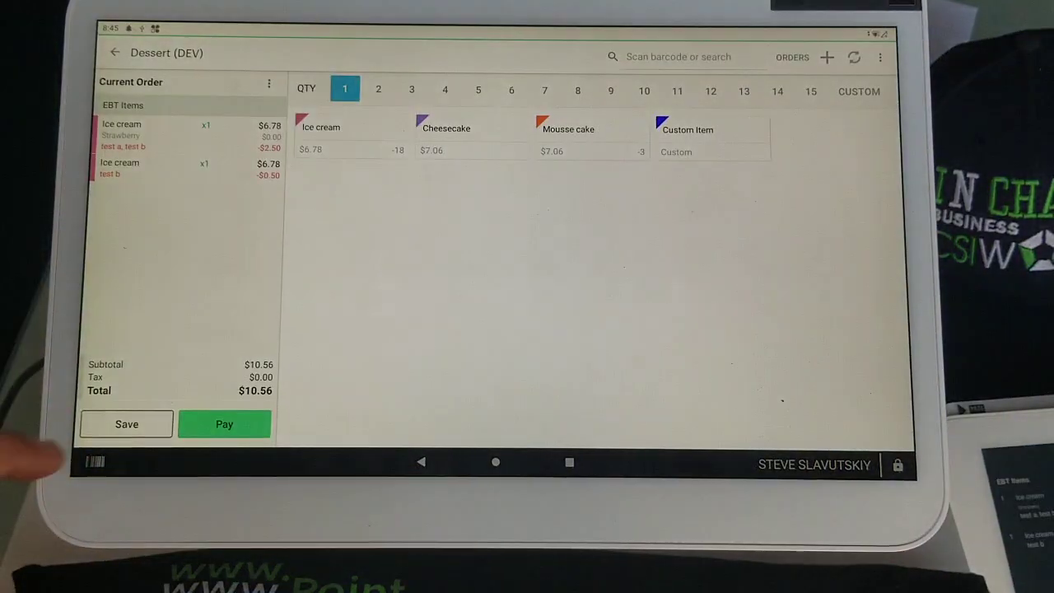
Save the old order, add a plain and a strawberry ice cream, and select only test a
click(125, 425)
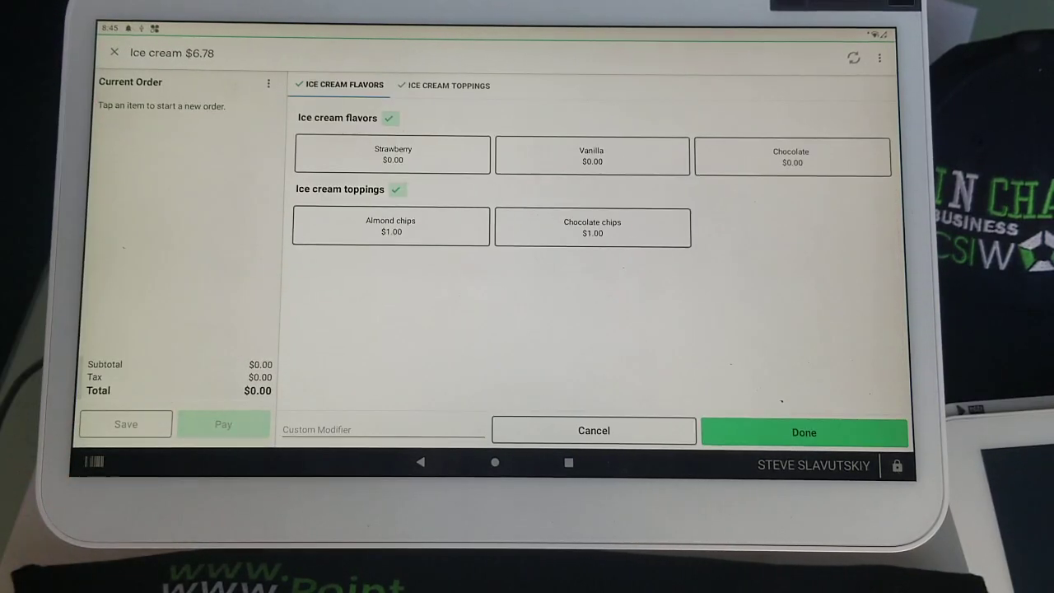
click(804, 432)
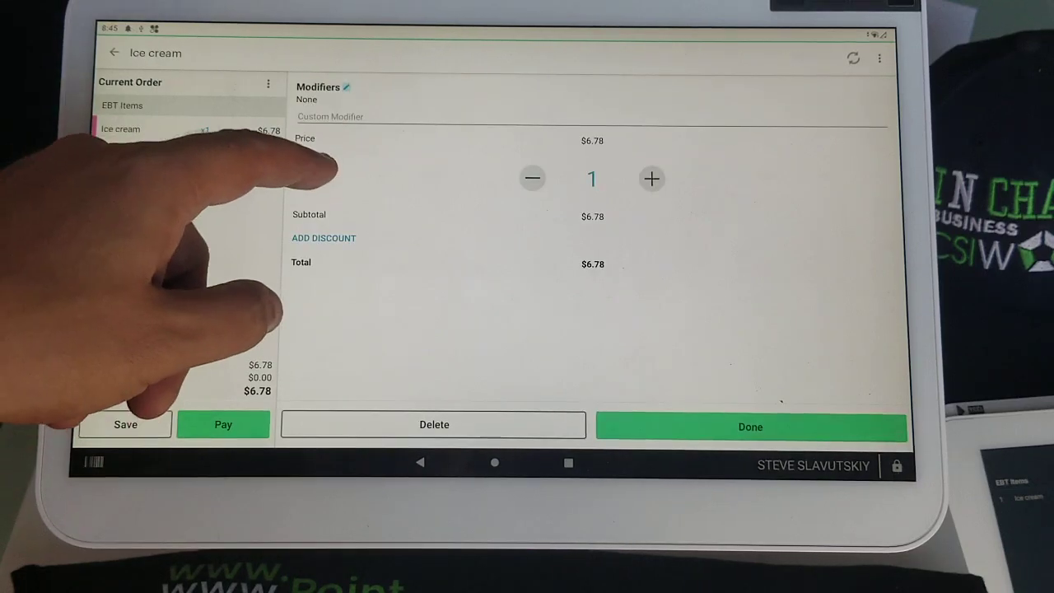
click(346, 87)
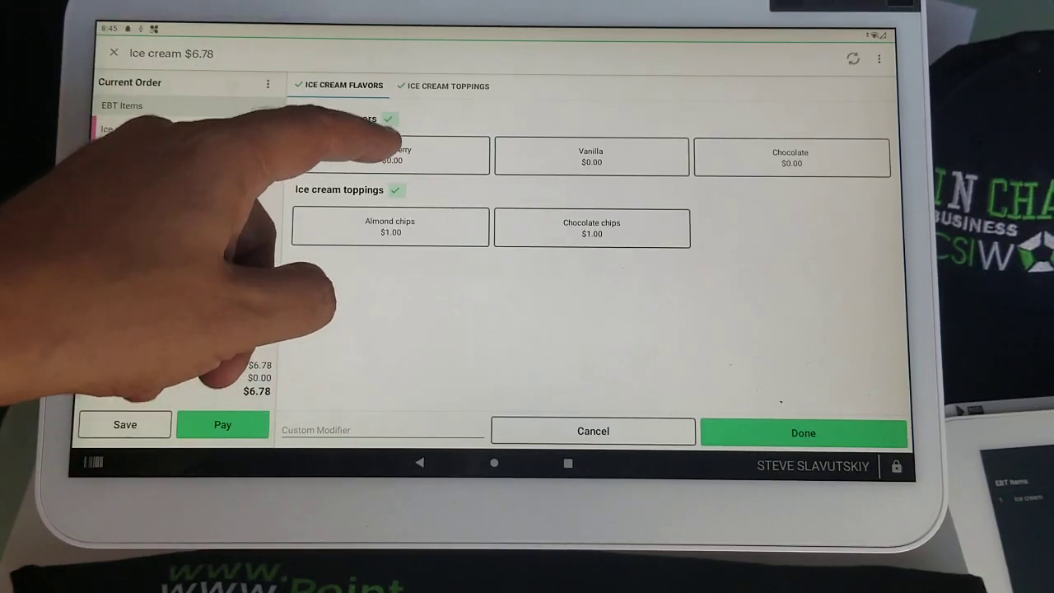
click(803, 433)
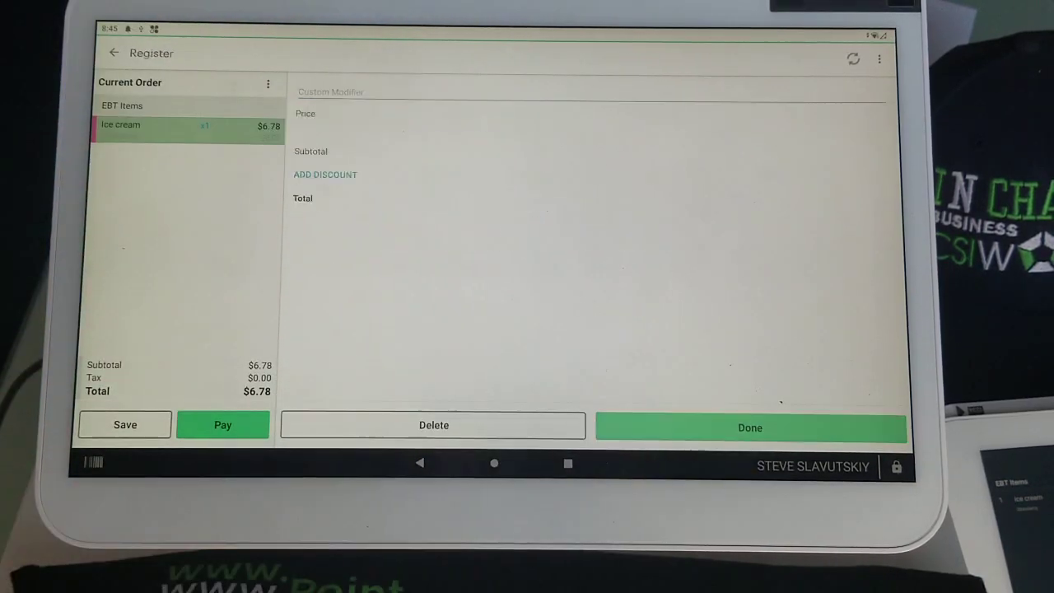
click(749, 428)
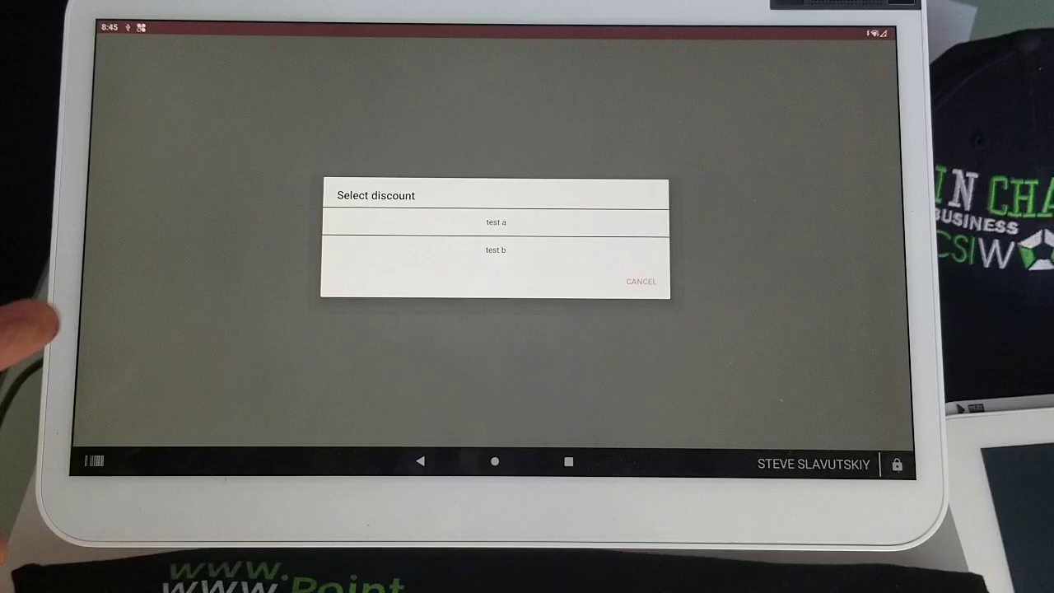
click(494, 223)
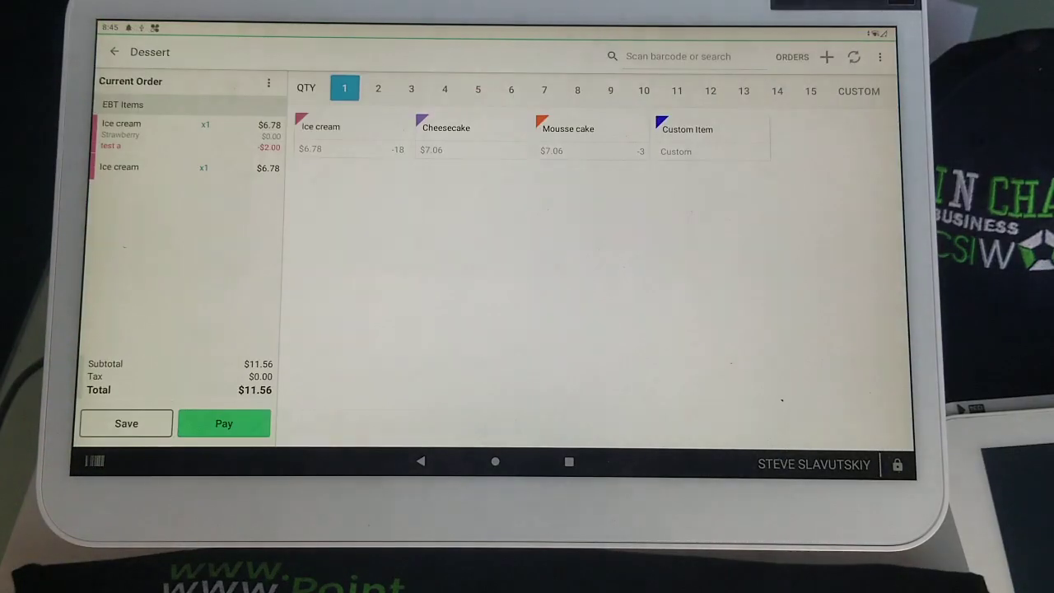